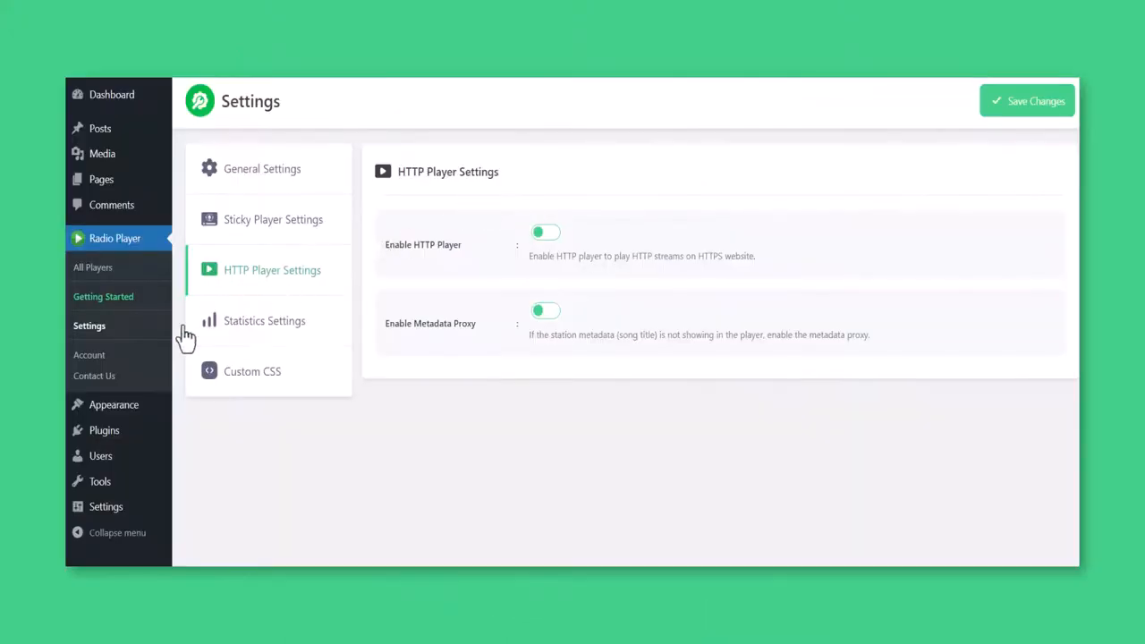
mouse_move(241, 286)
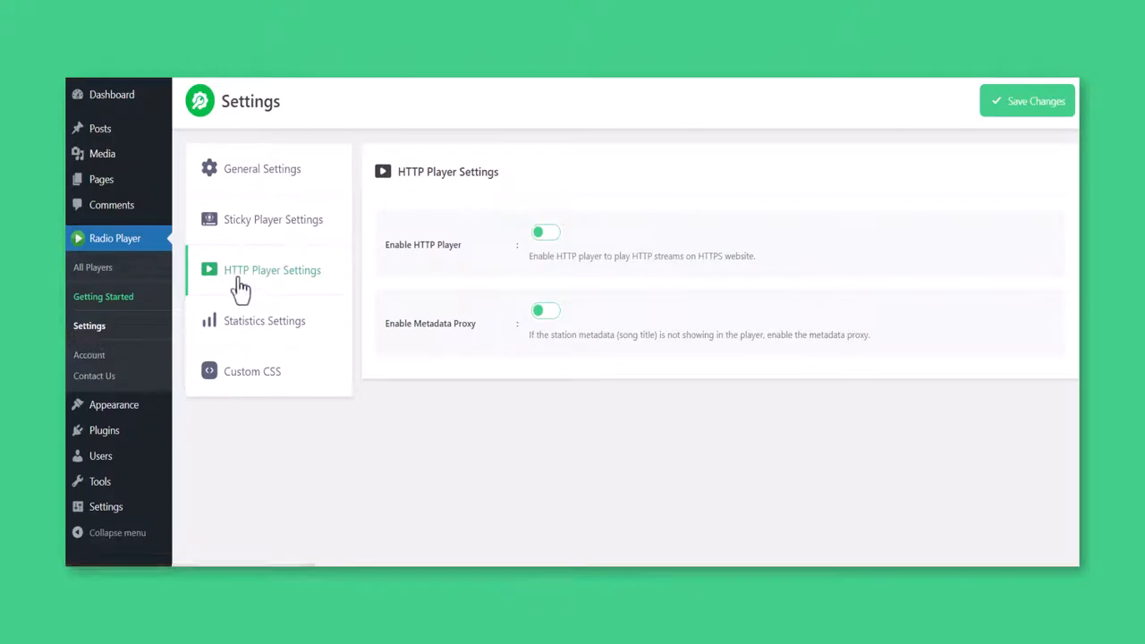
Enable the HTTP Player toggle to reveal the Proxy URL field.
left_click(545, 232)
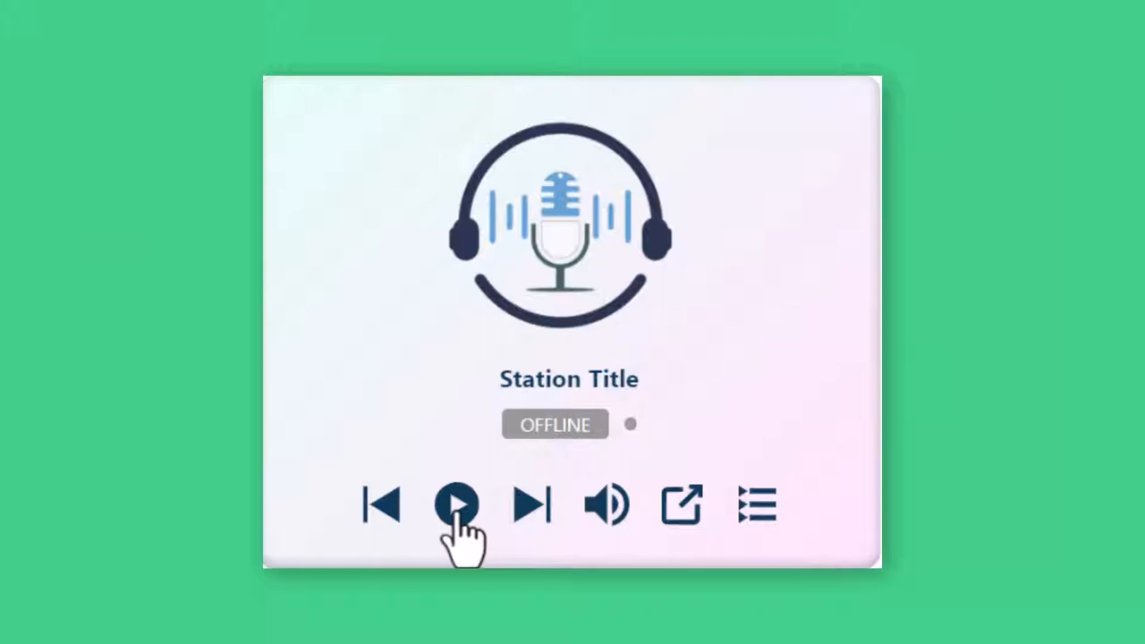
left_click(458, 504)
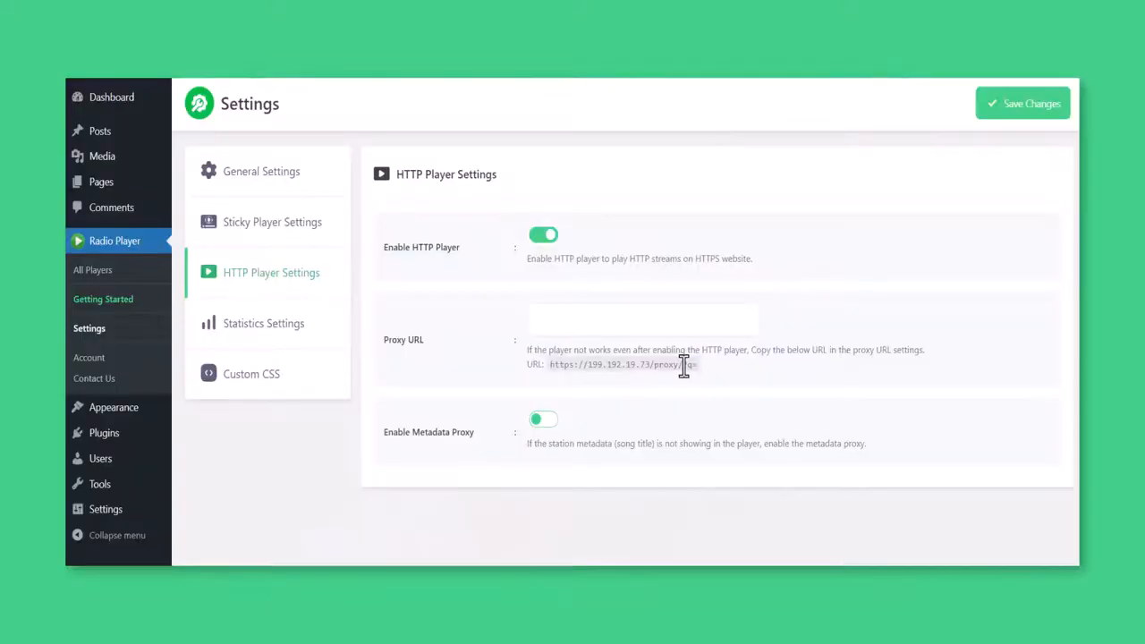
left_click(643, 319)
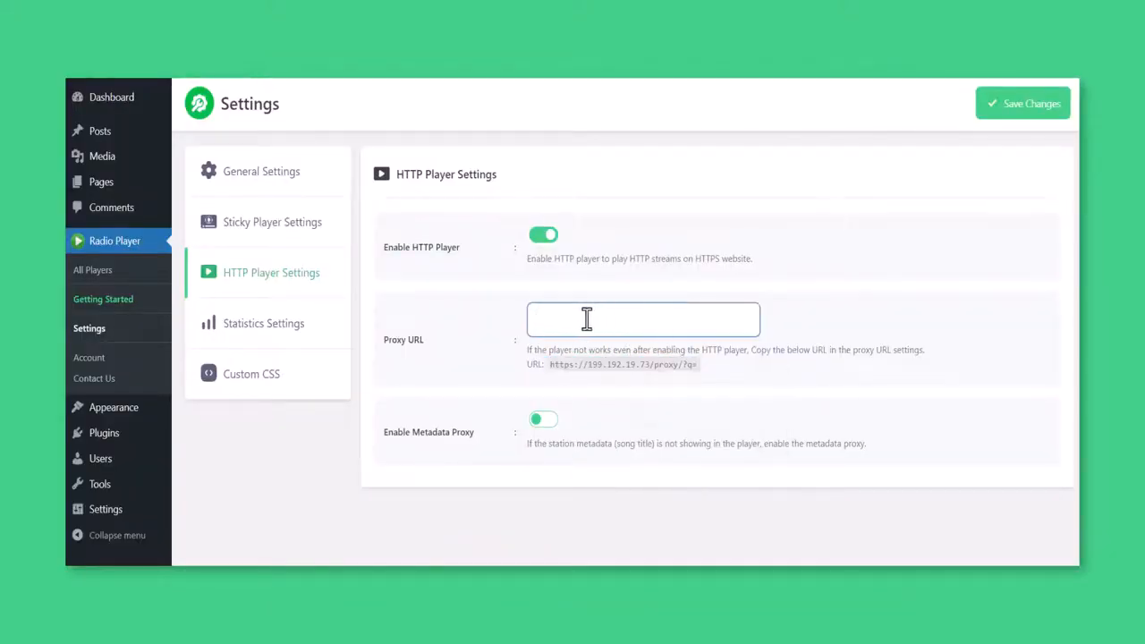
type("https://199.192.19.73/proxy/?q=")
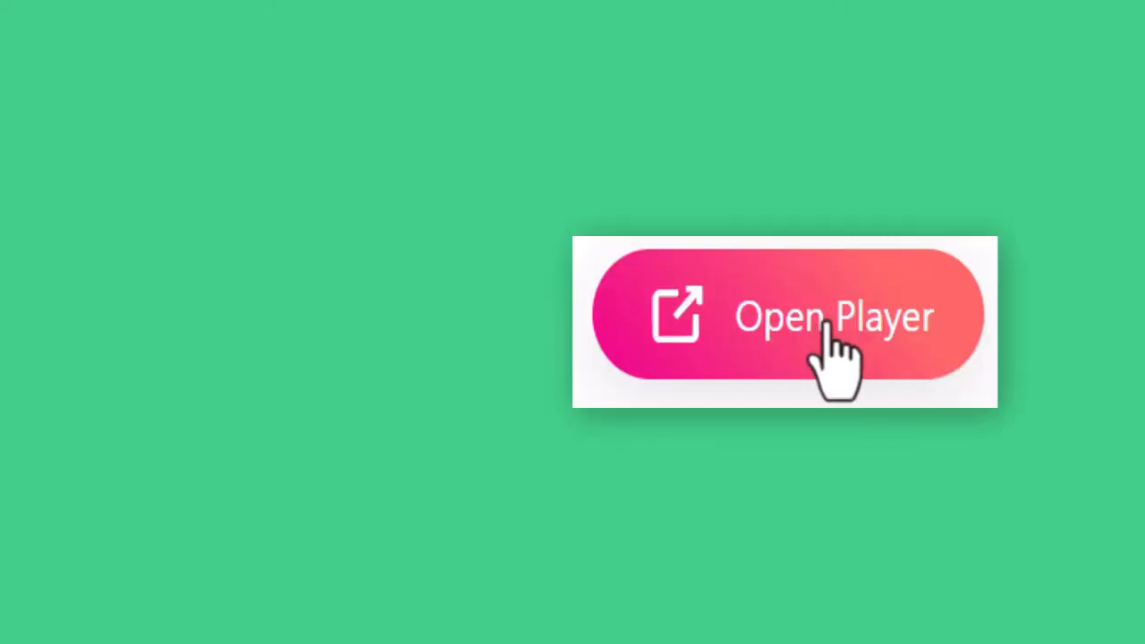
Open Radio Player's General Settings and switch Always Popup on.
left_click(832, 318)
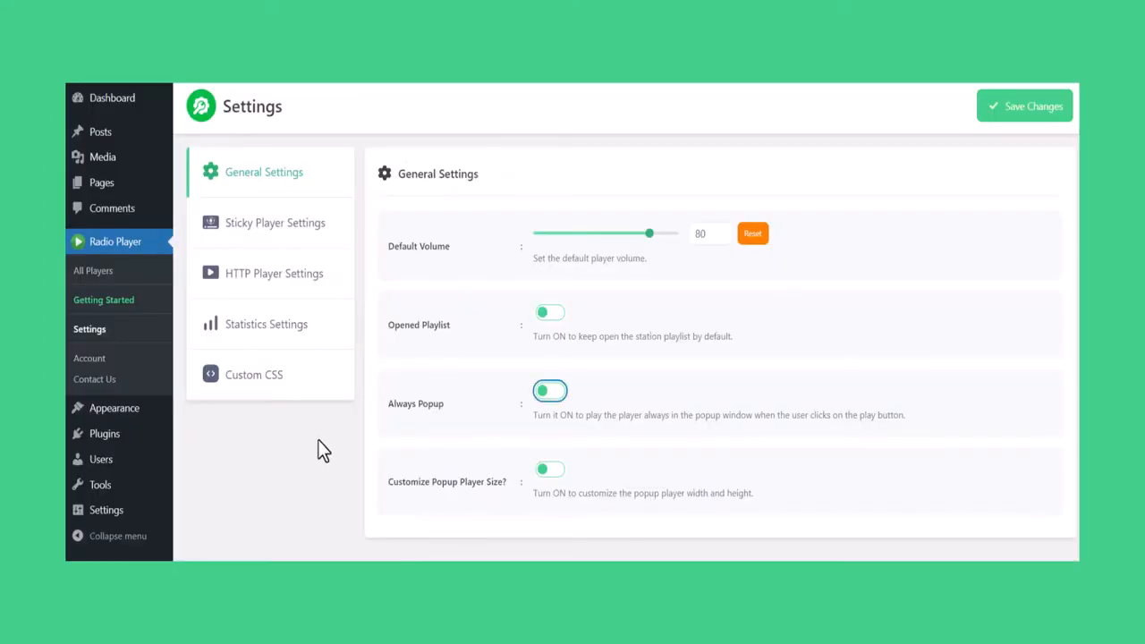
left_click(550, 391)
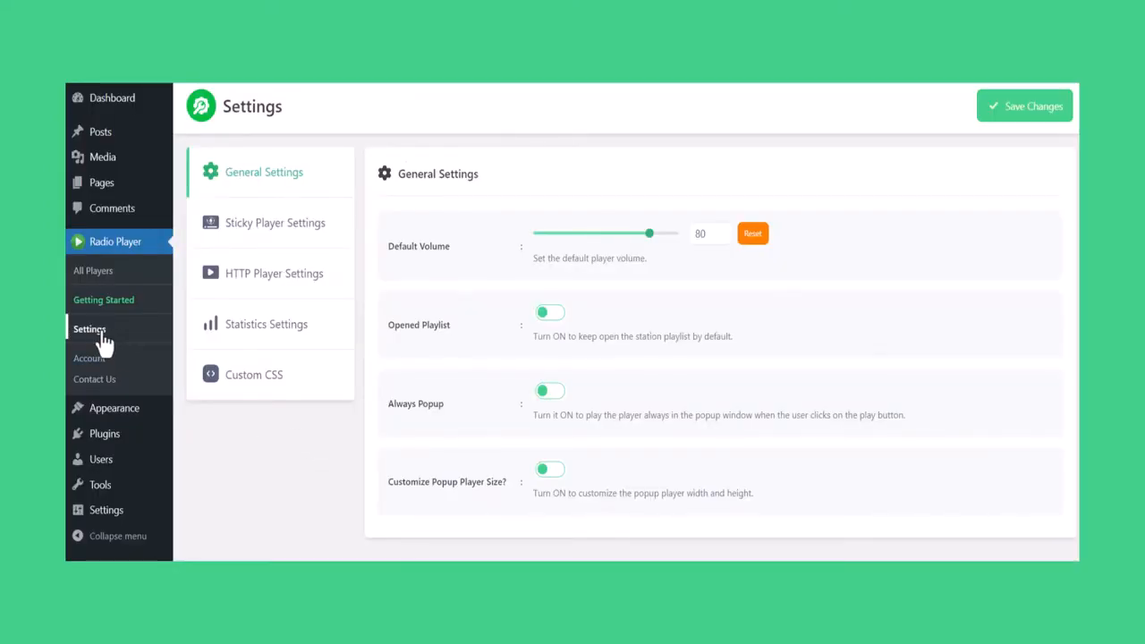
left_click(549, 390)
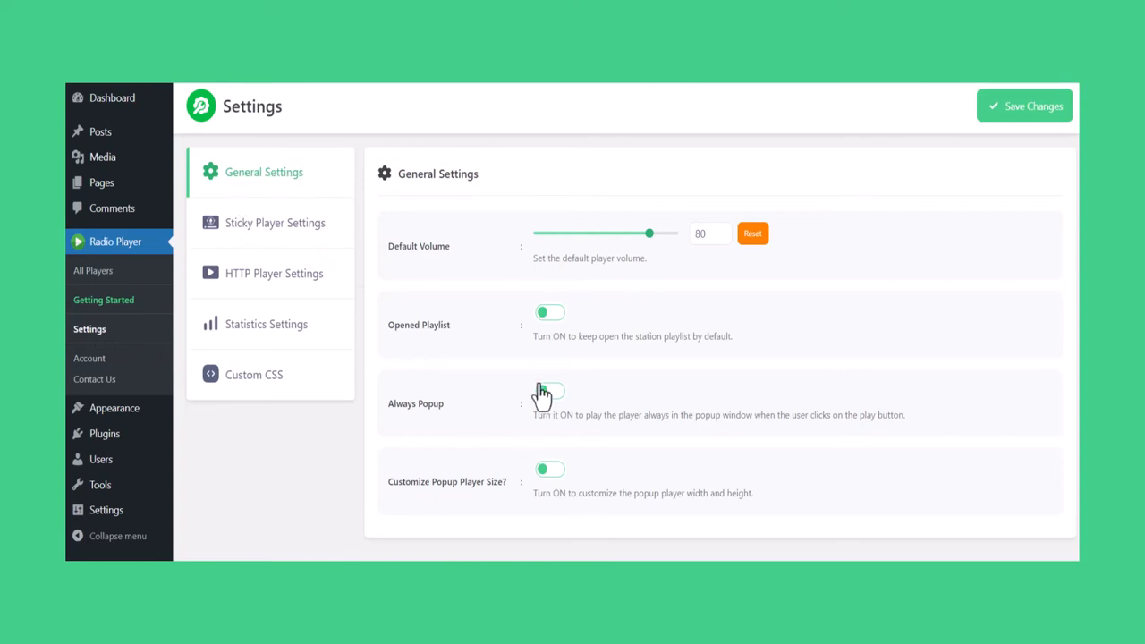